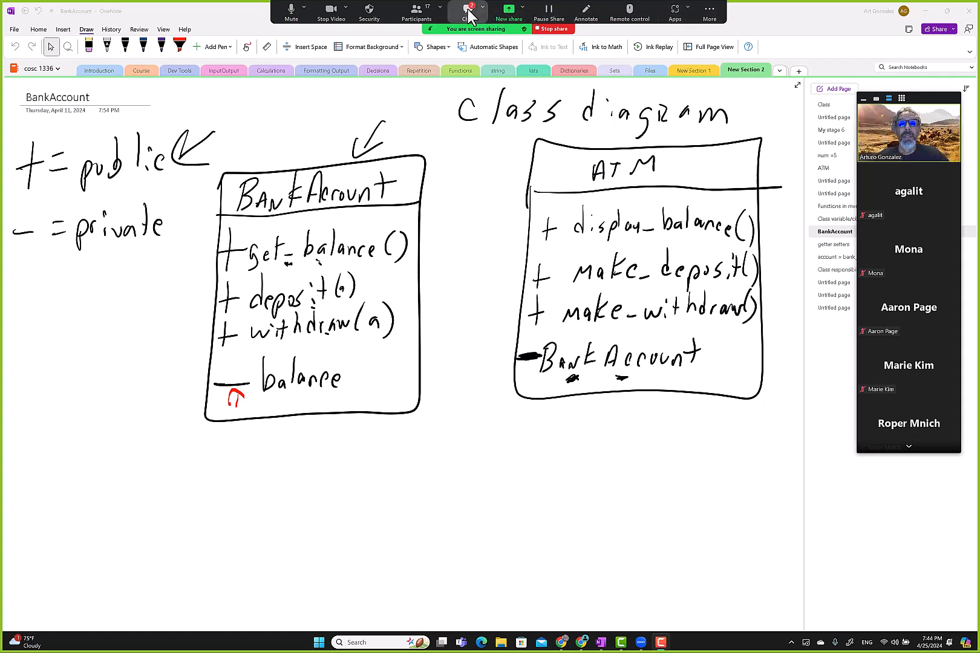
Check the meeting chat for questions and return to the diagram.
{"action": "left_click", "coordinate": [466, 9]}
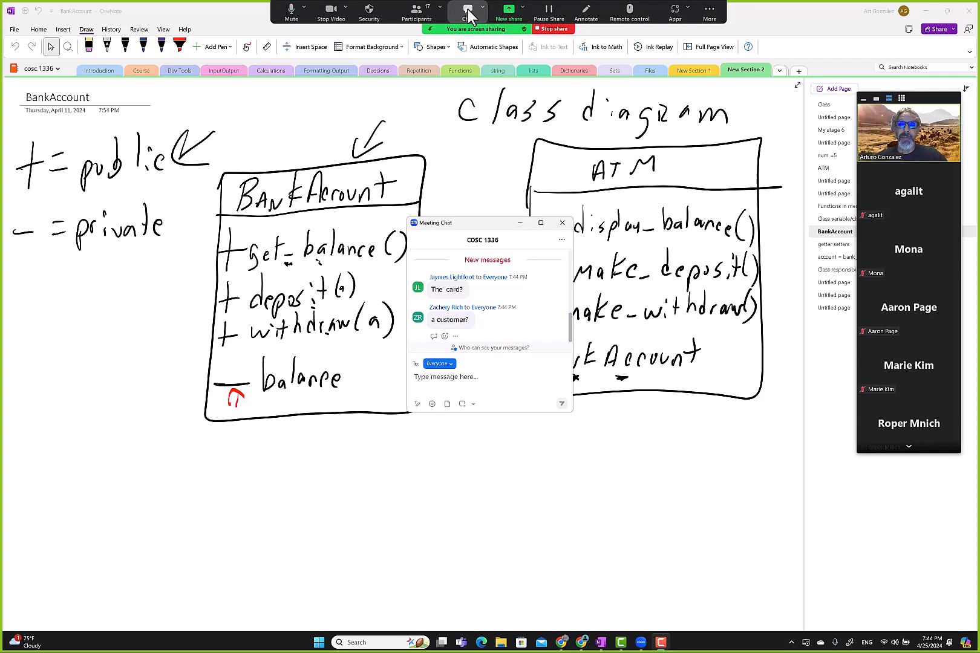
{"action": "left_click", "coordinate": [467, 9]}
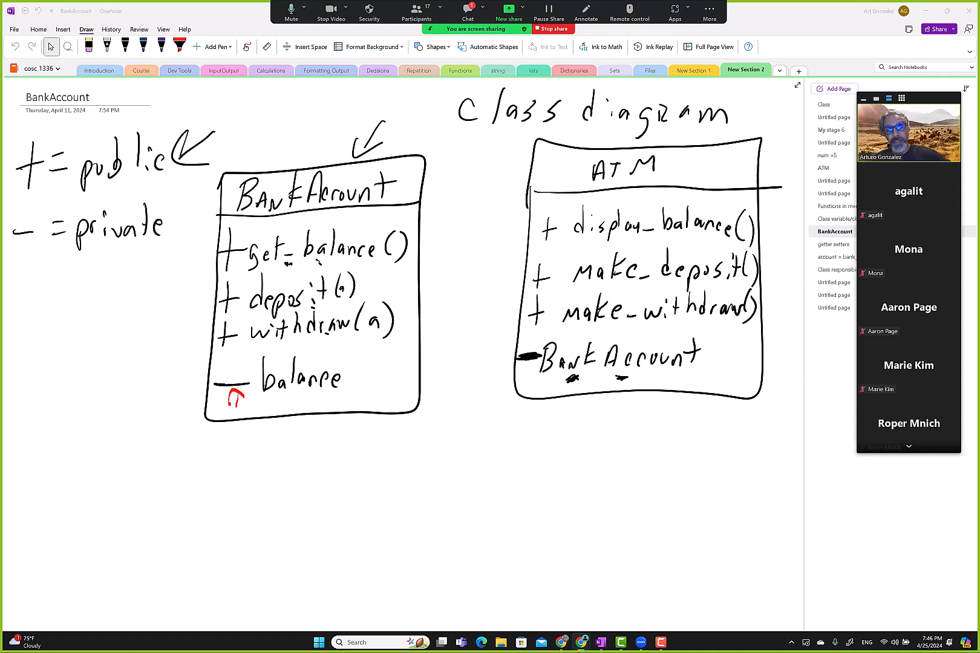
Draw a Customer class rectangle below the others with two '-' private marks inside.
{"action": "left_click", "coordinate": [89, 46]}
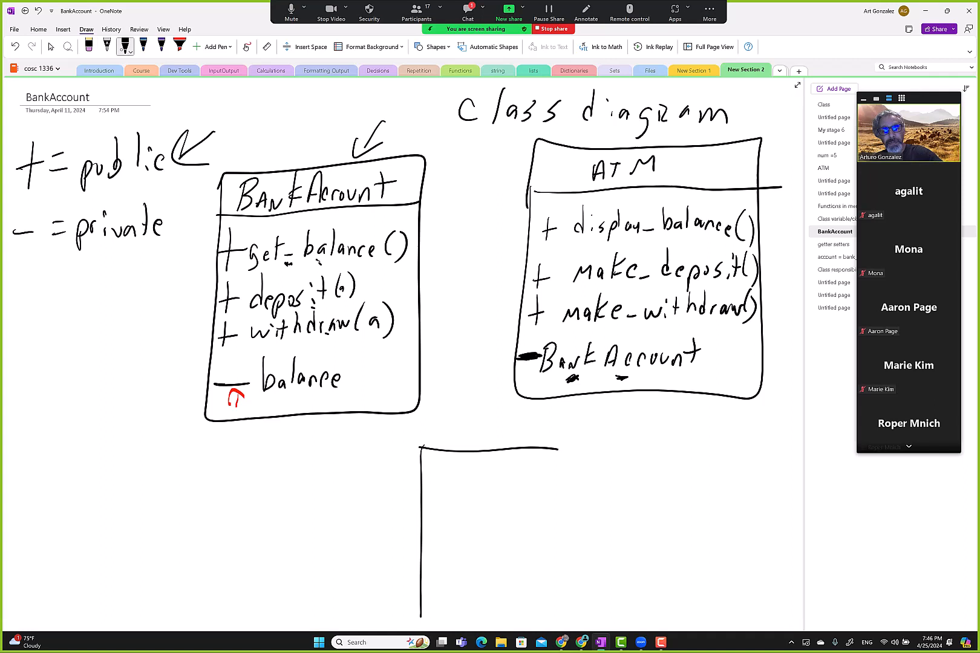
{"action": "left_click_drag", "start_coordinate": [424, 444], "coordinate": [559, 620]}
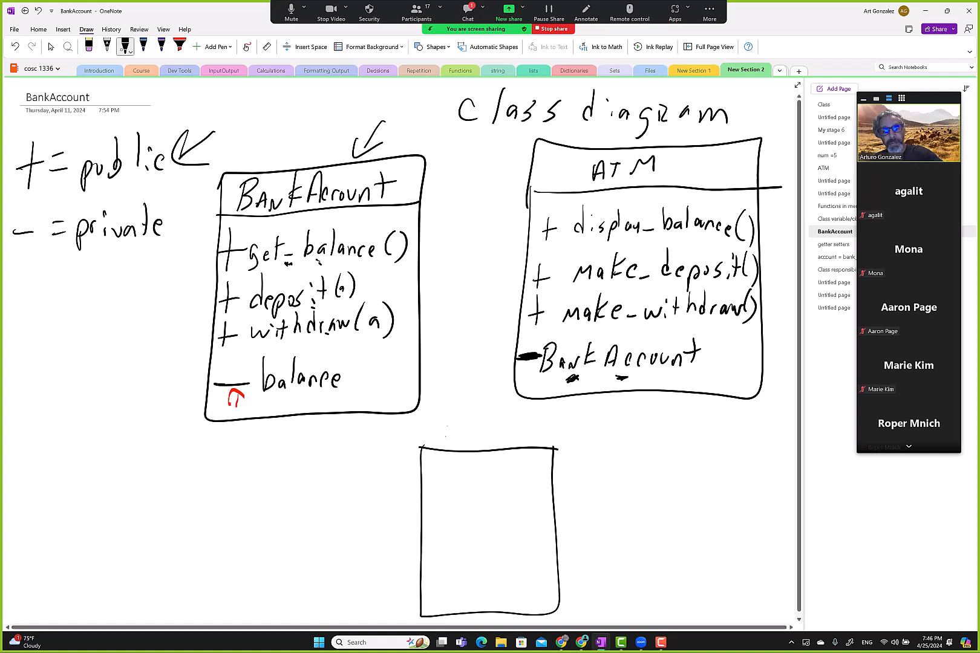
{"action": "left_click_drag", "start_coordinate": [438, 432], "coordinate": [494, 432]}
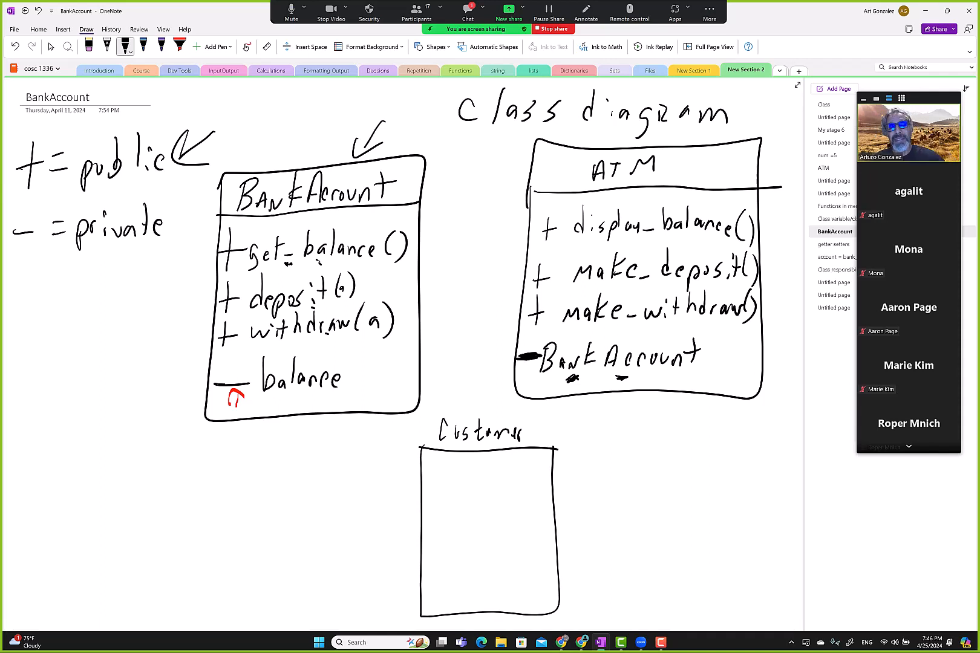
{"action": "left_click_drag", "start_coordinate": [425, 569], "coordinate": [445, 588]}
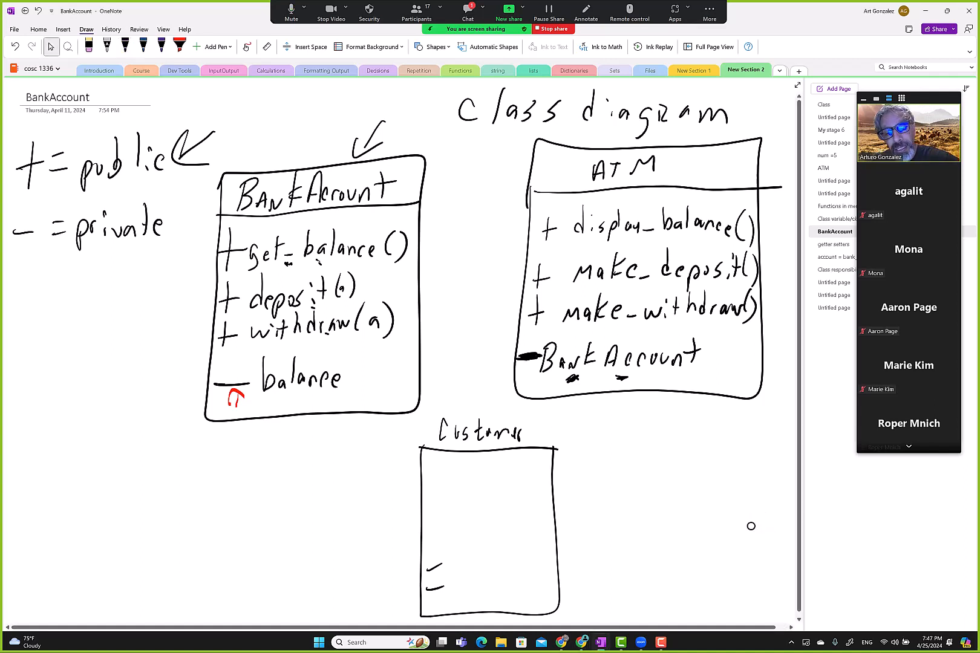
Add a circled arrow right of the Customer box, glancing at the meeting chat.
{"action": "left_click", "coordinate": [125, 46]}
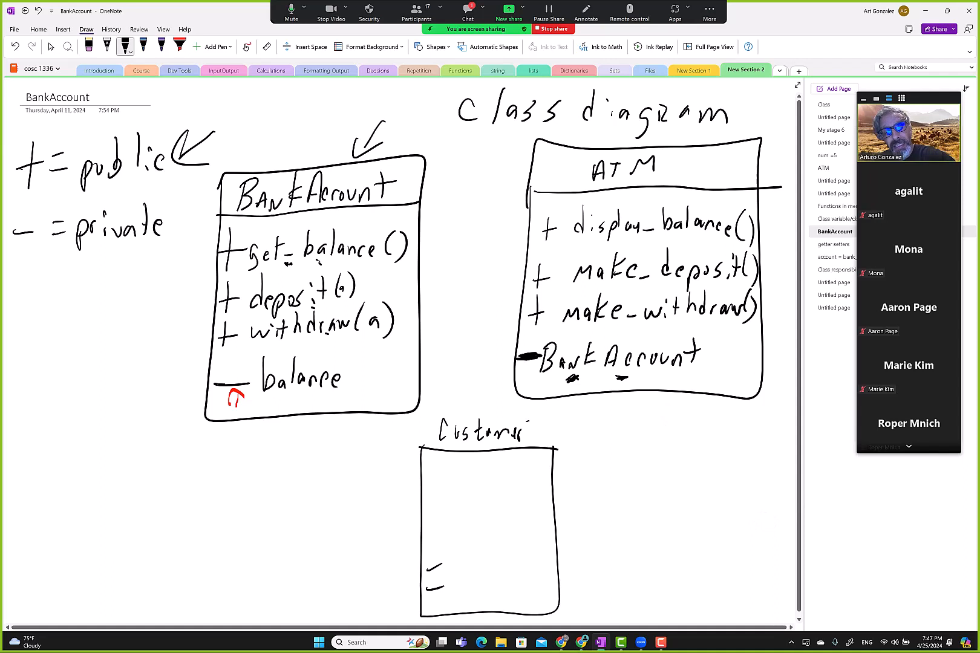
{"action": "left_click_drag", "start_coordinate": [782, 472], "coordinate": [744, 419]}
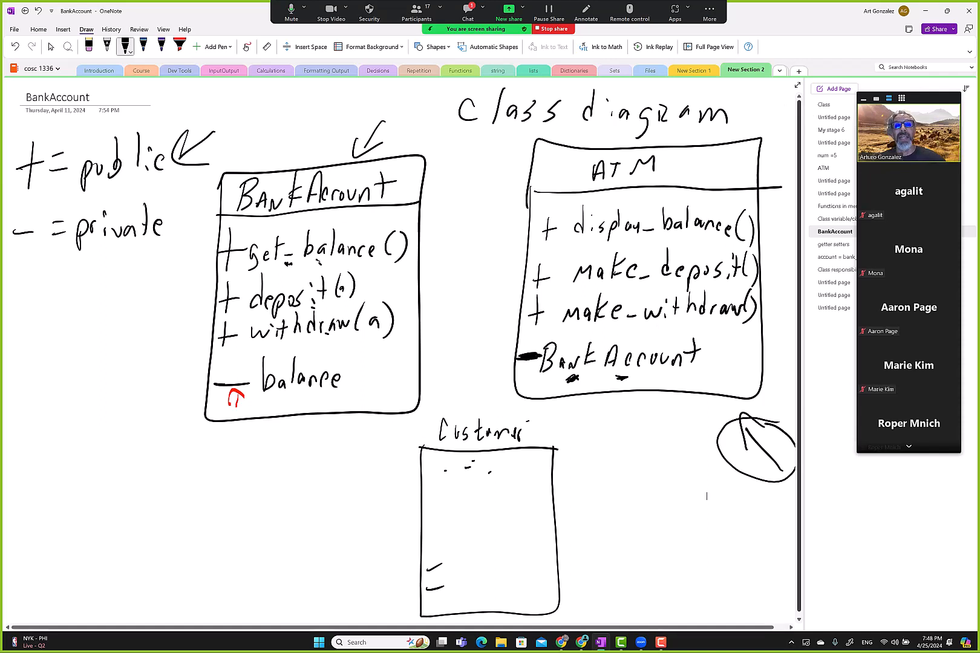
{"action": "left_click", "coordinate": [467, 9]}
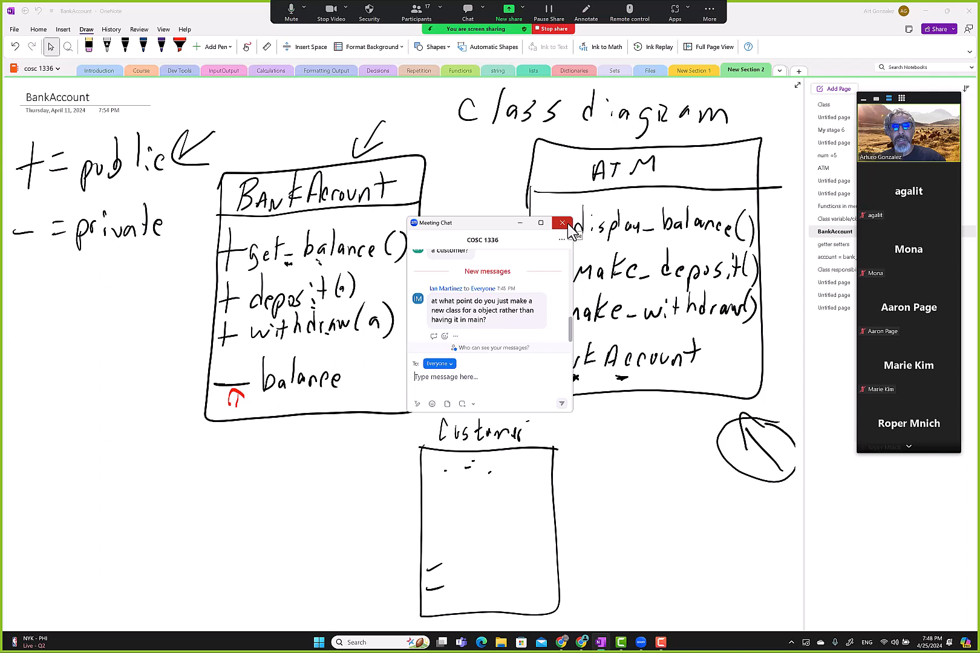
{"action": "left_click", "coordinate": [561, 223]}
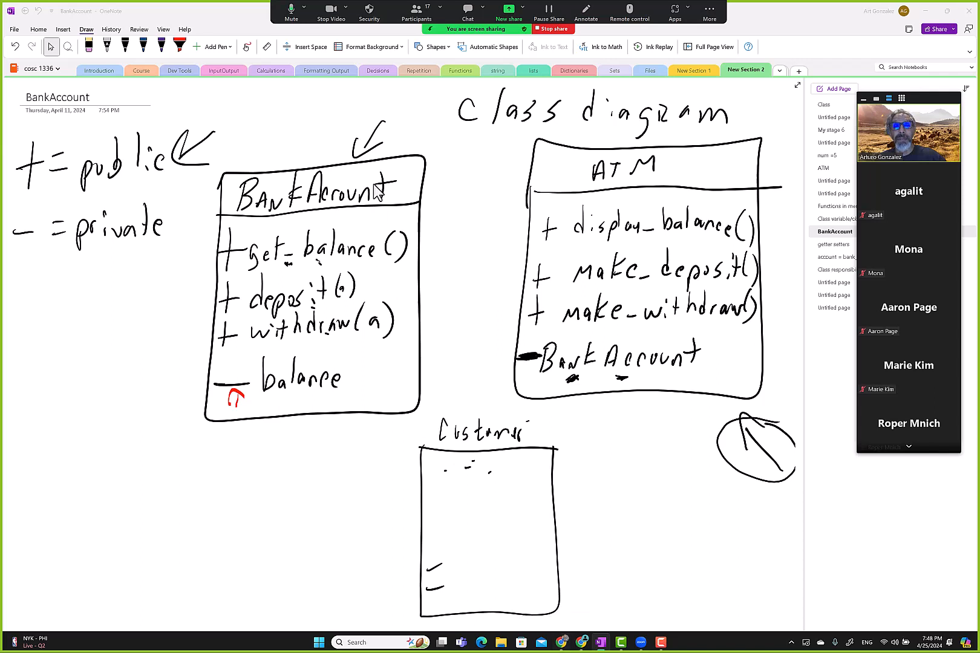
{"action": "mouse_move", "coordinate": [616, 184]}
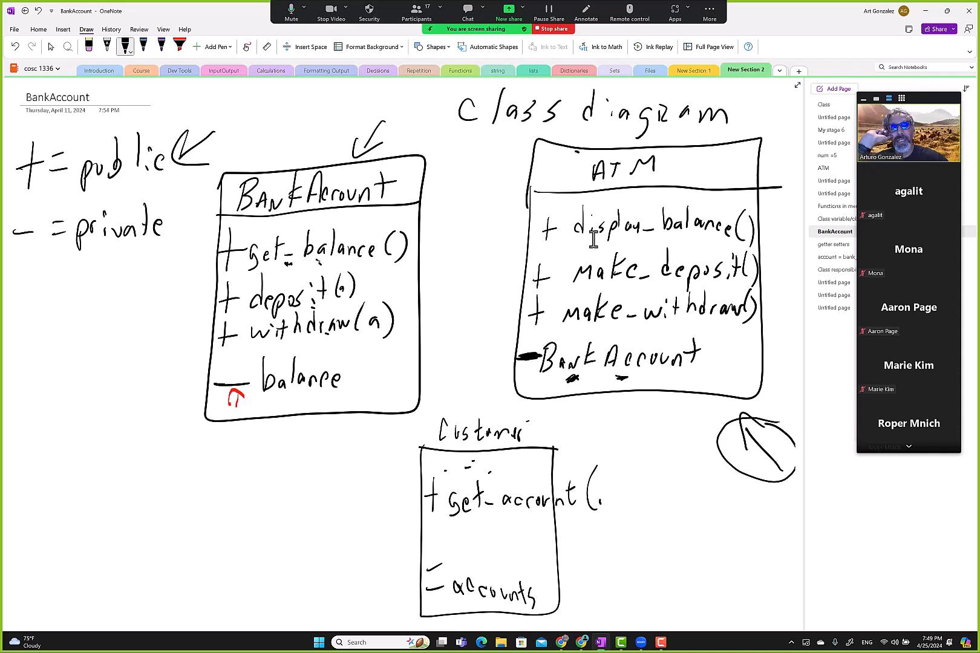
Handwrite '+ get_account(index)' in the Customer class, closing the parenthesis.
{"action": "type", "text": "(index"}
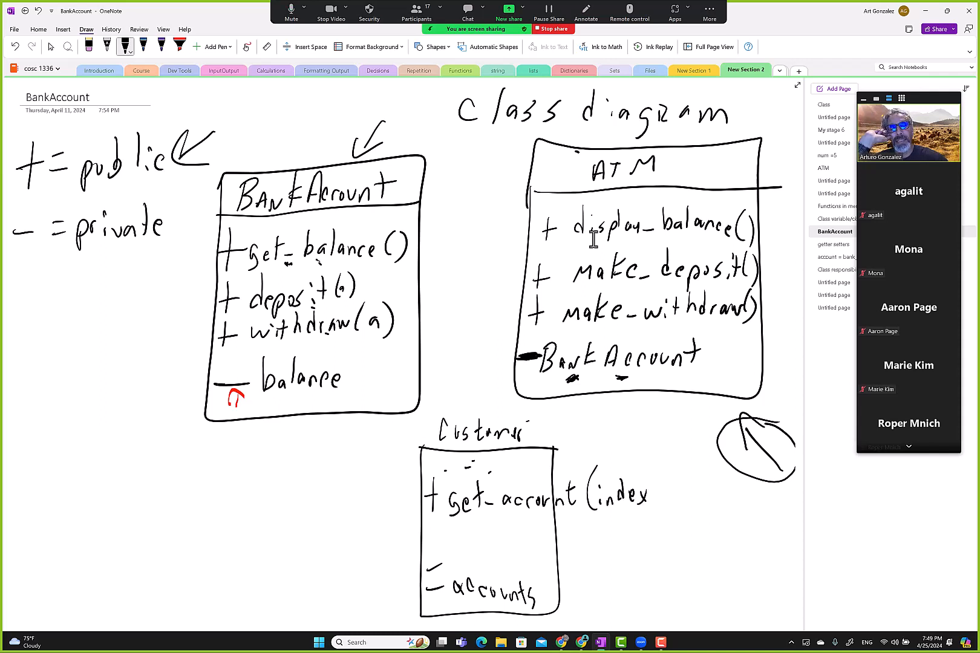
{"action": "left_click_drag", "start_coordinate": [650, 494], "coordinate": [660, 507]}
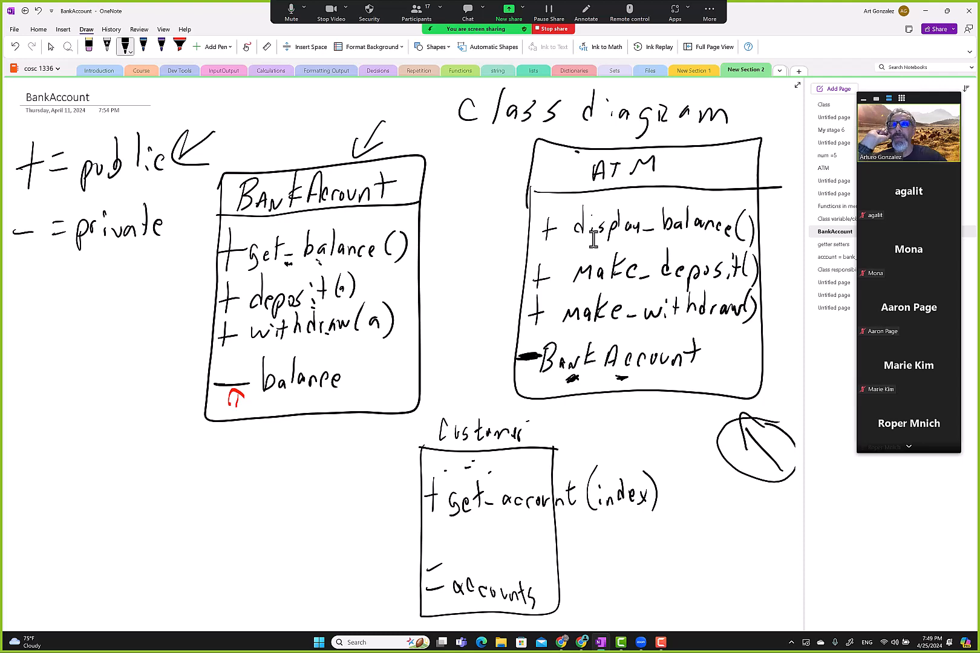